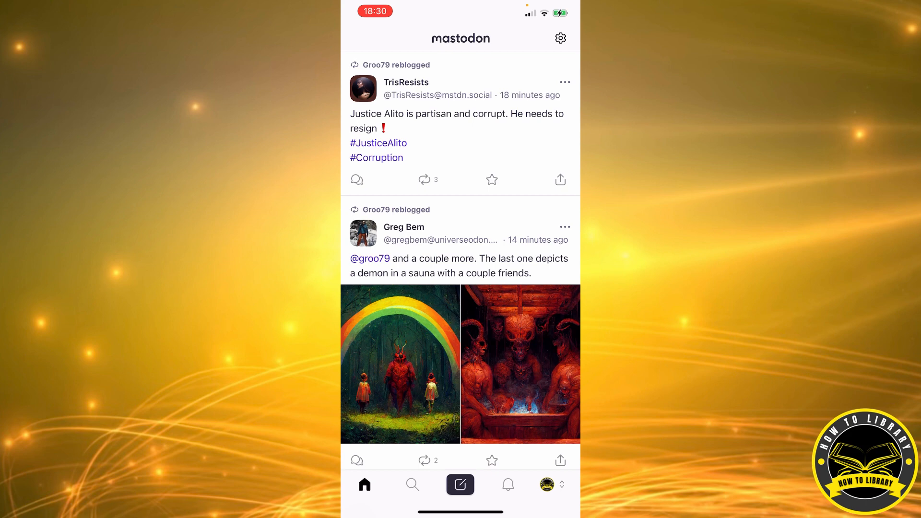
Choose Account Settings from the app's settings to bring up the home.social sign-in prompt.
click(559, 37)
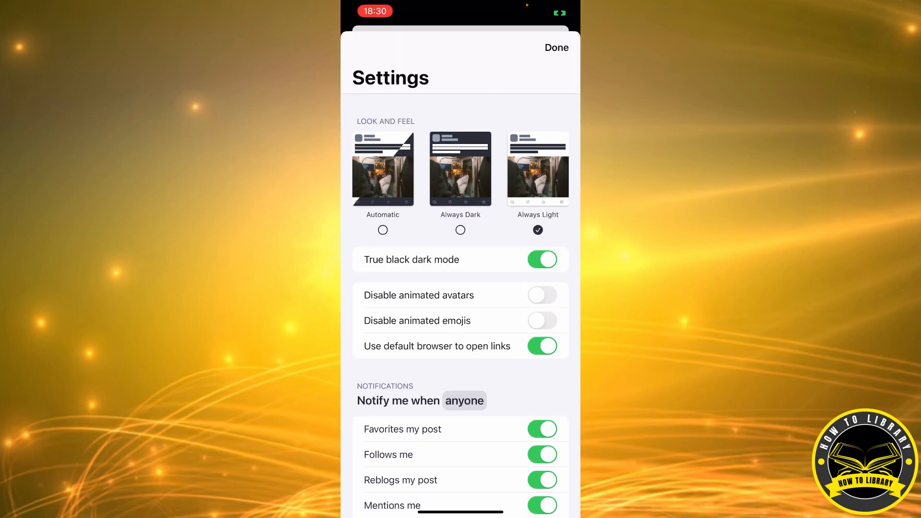
scroll(down, 3)
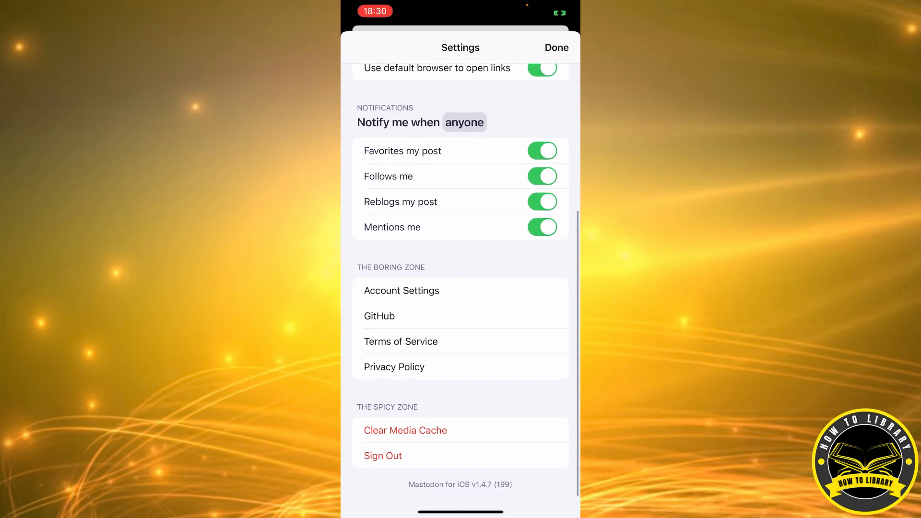
scroll(up, 3)
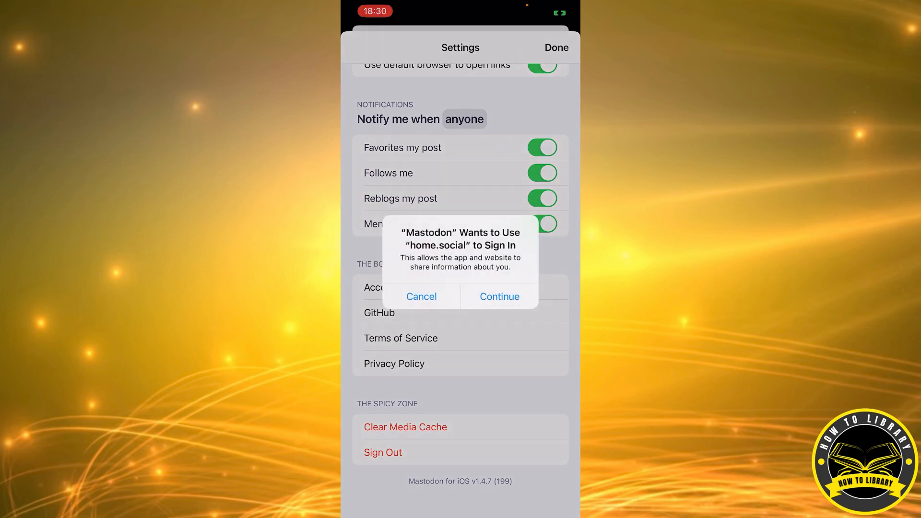
Continue signing in with home.social and open the account settings navigation menu.
click(499, 296)
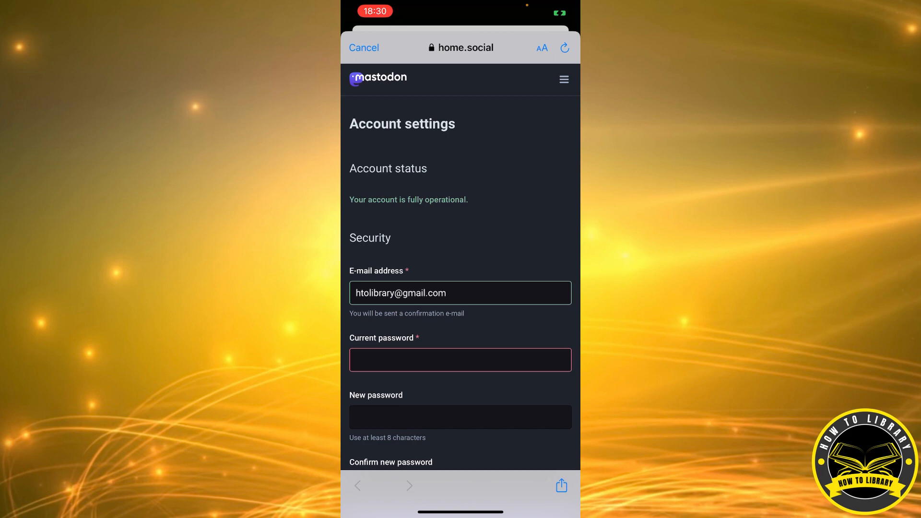
click(563, 79)
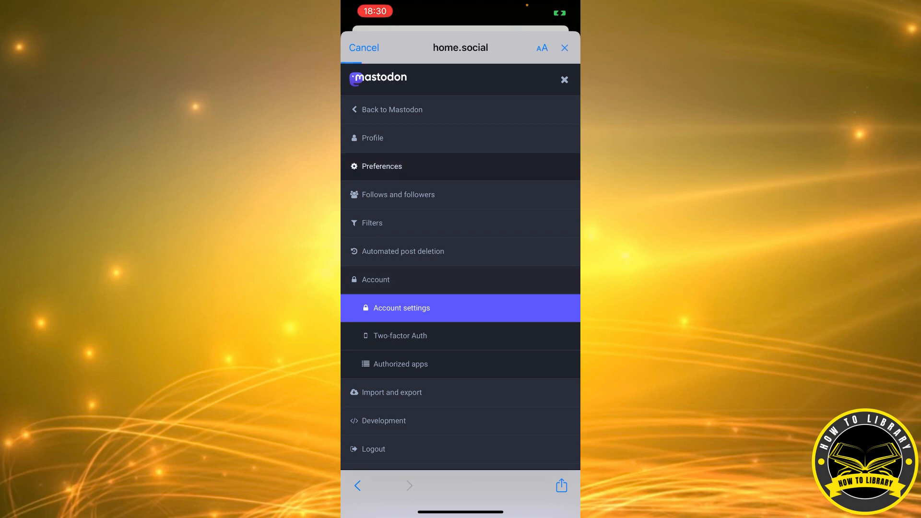
Go to Preferences, then reopen the menu and choose Notifications under Preferences.
click(382, 166)
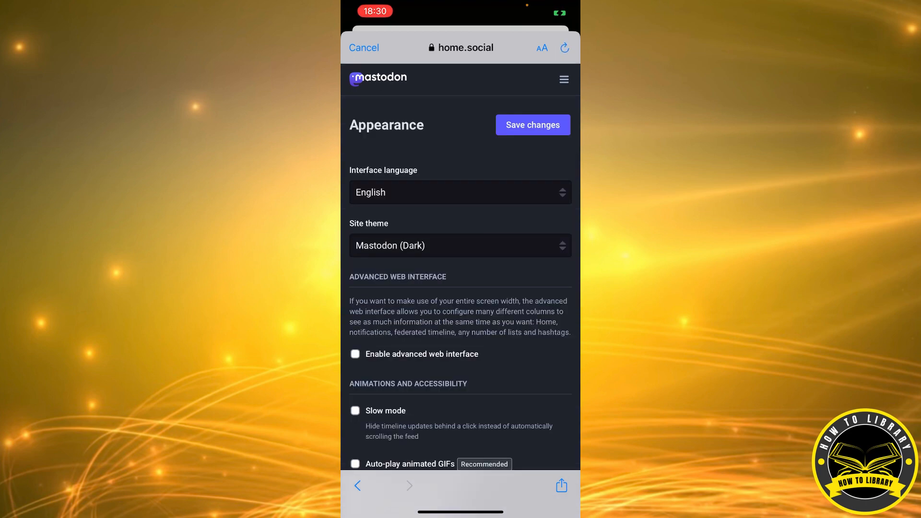
click(563, 79)
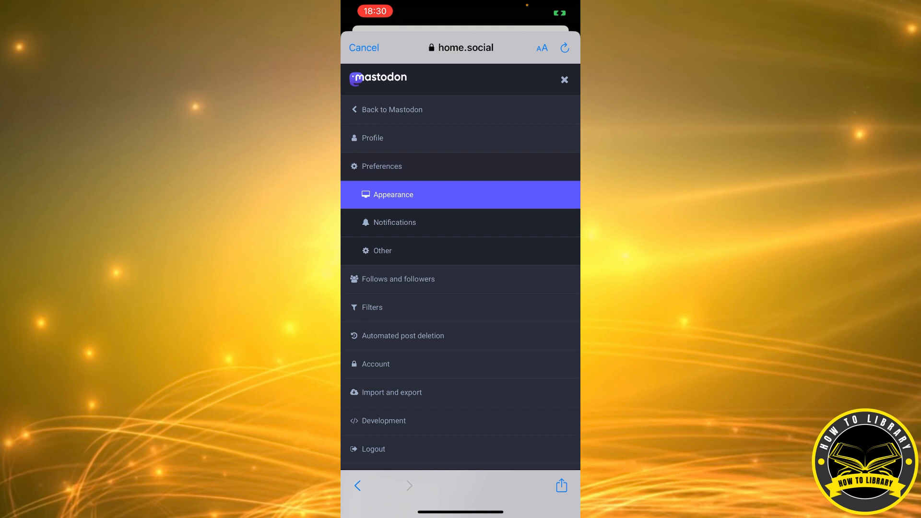
click(394, 223)
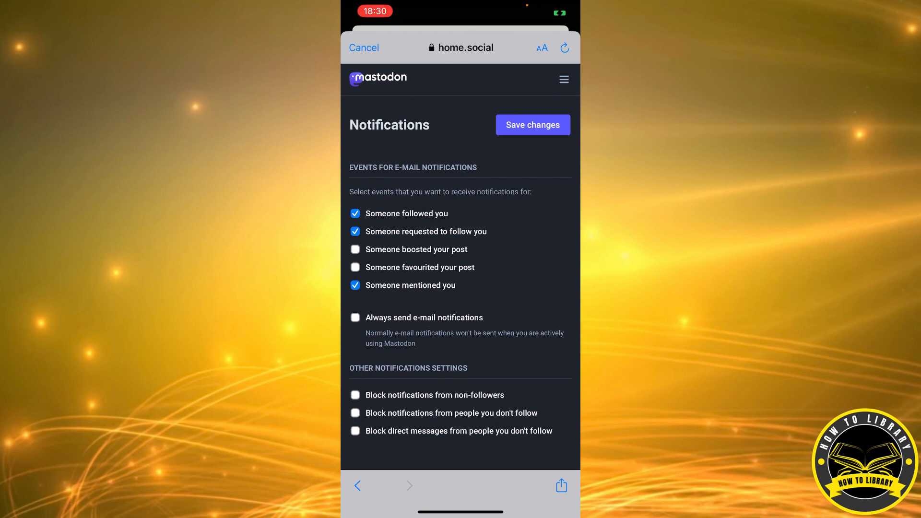
Check 'Always send e-mail notifications' and save the changes.
click(355, 318)
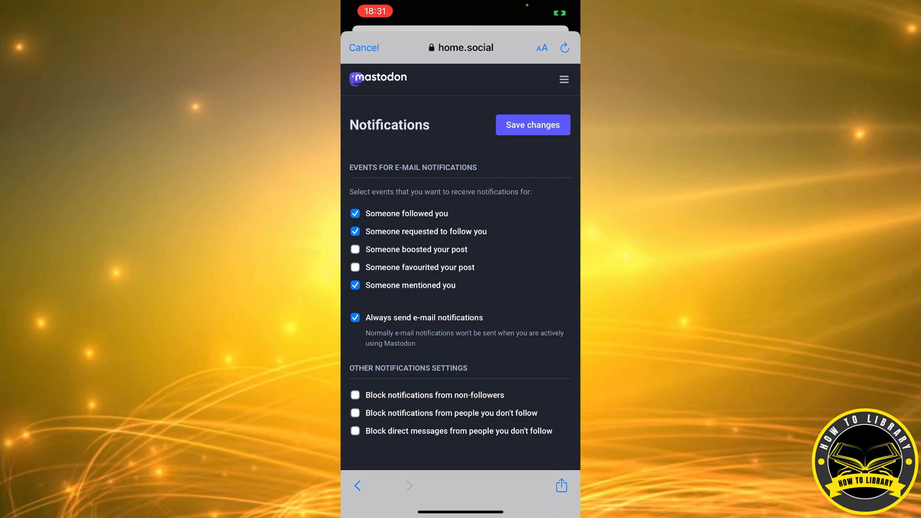
click(563, 48)
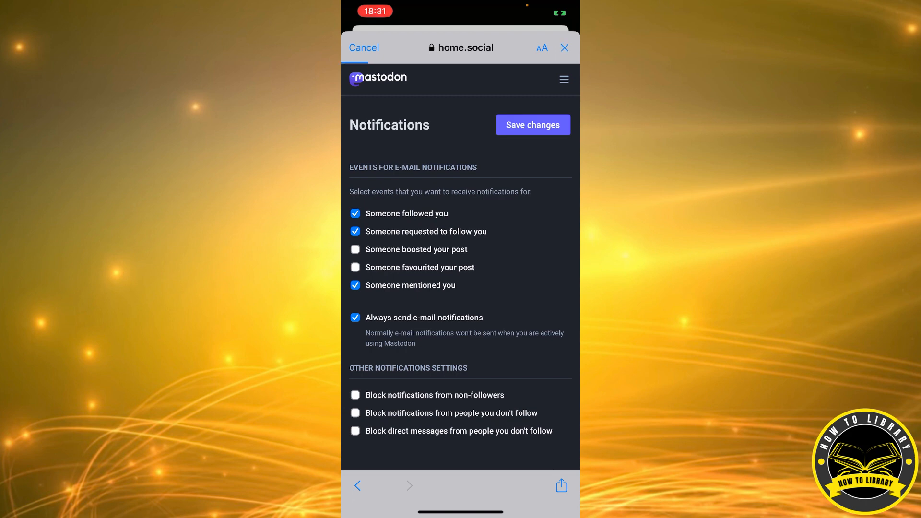
click(531, 124)
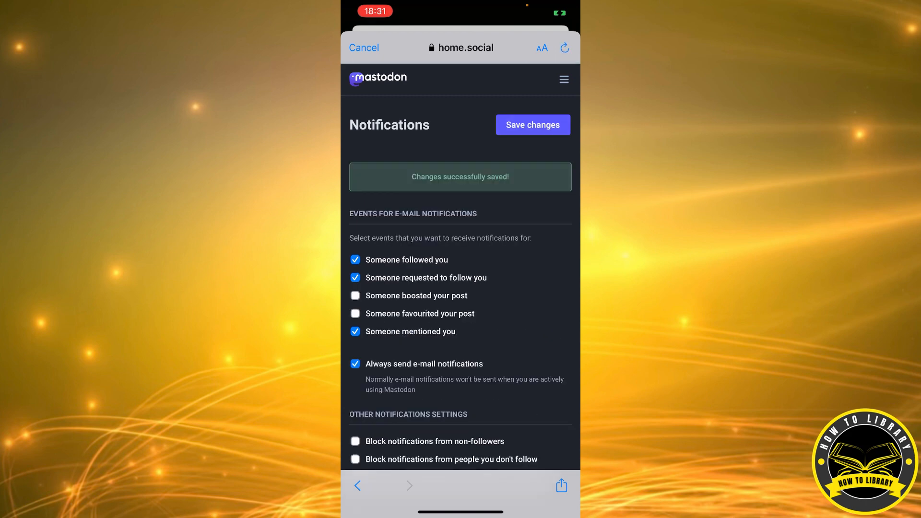